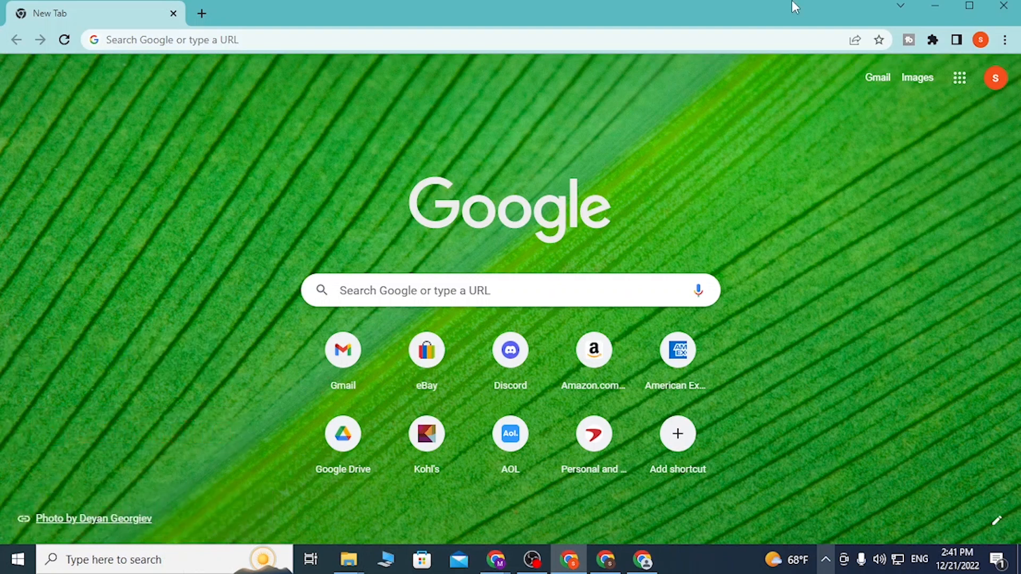
{"action": "mouse_move", "coordinate": [642, 9]}
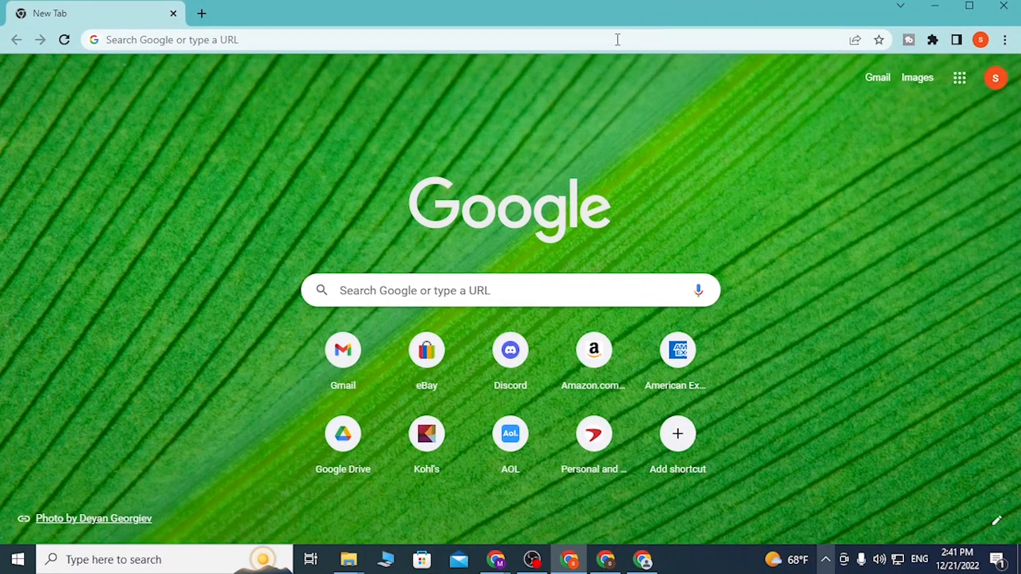
{"action": "mouse_move", "coordinate": [57, 251]}
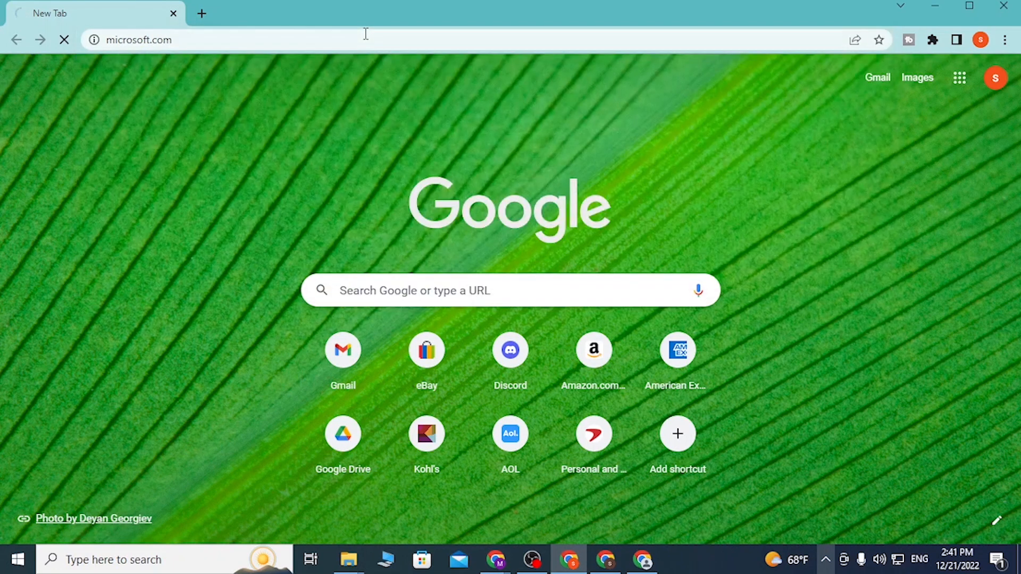
Navigate to microsoft.com and let the US home page load.
{"action": "type", "text": "microsoft.com"}
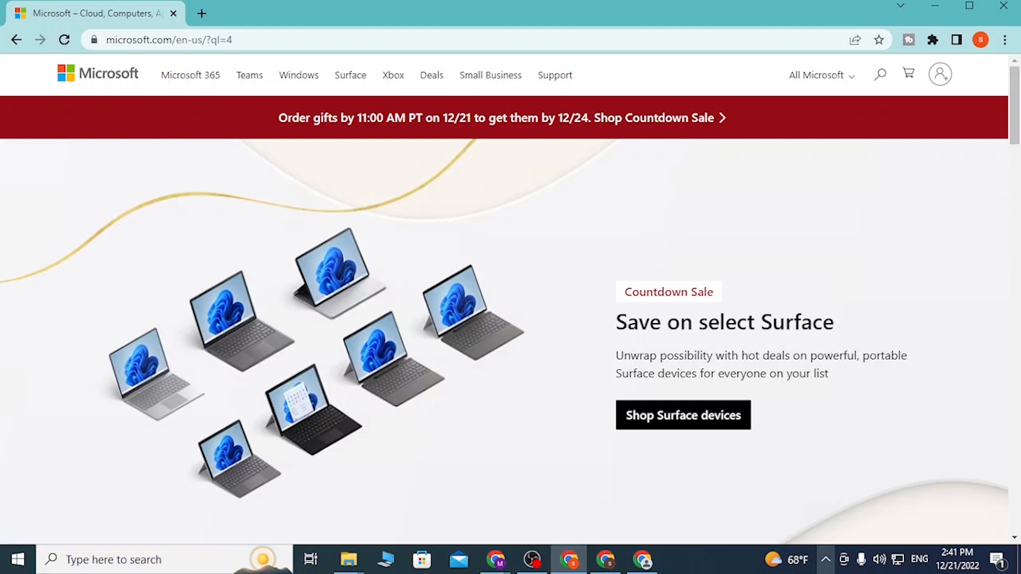
{"action": "mouse_move", "coordinate": [940, 74]}
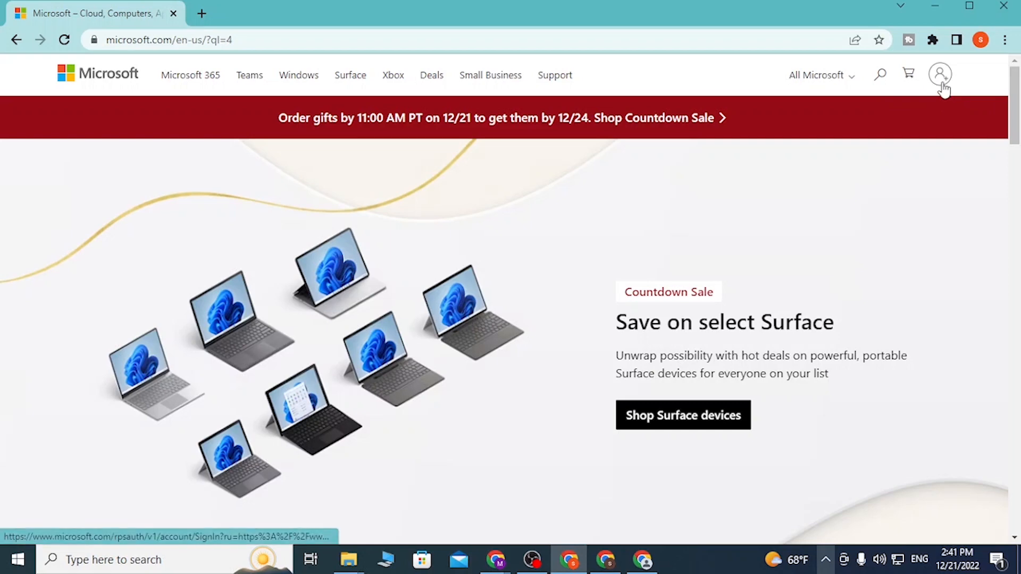
Start Microsoft account sign-in and submit the Outlook email address to reach the password step.
{"action": "left_click", "coordinate": [939, 74]}
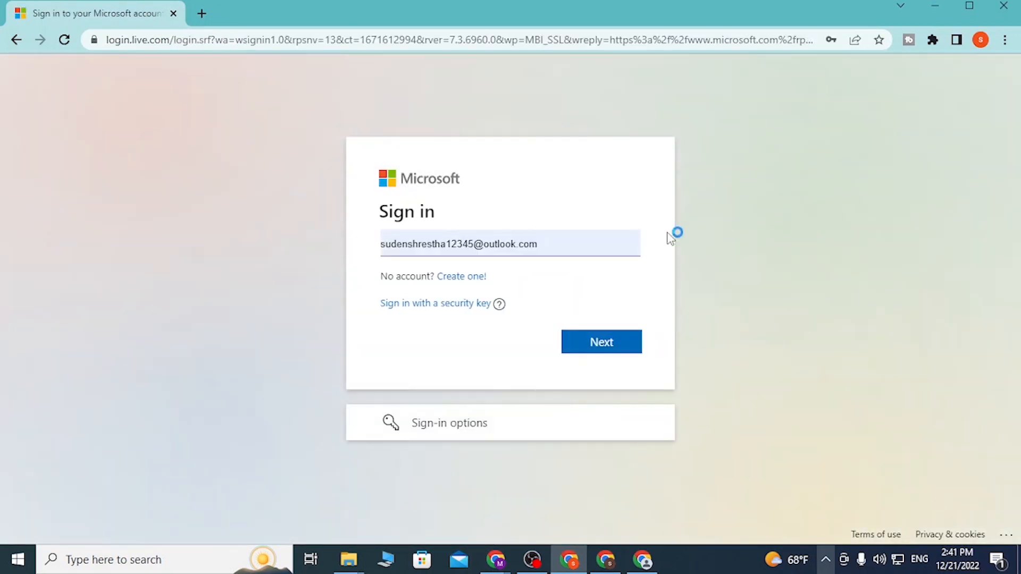
{"action": "mouse_move", "coordinate": [936, 291]}
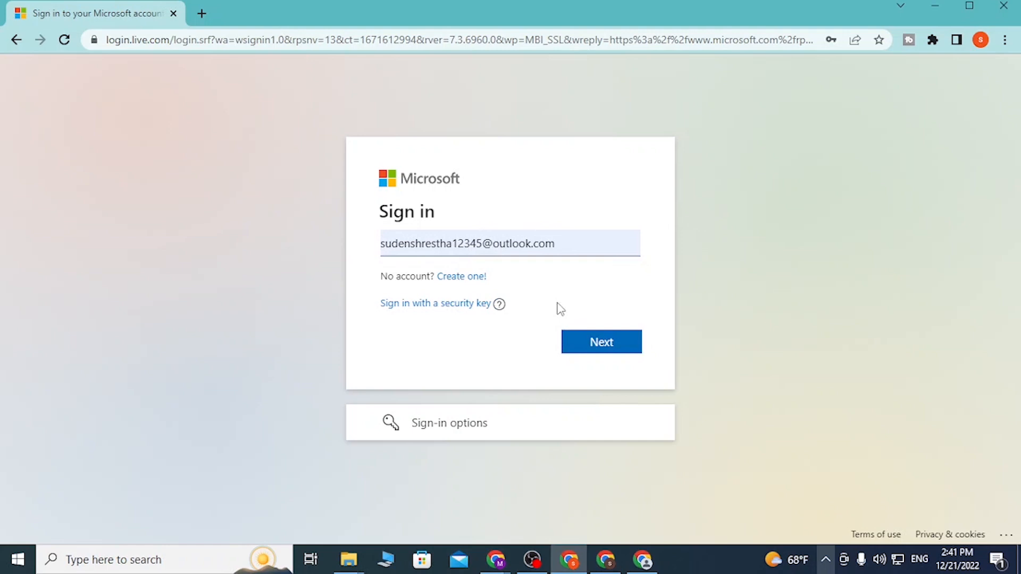
{"action": "mouse_move", "coordinate": [358, 220]}
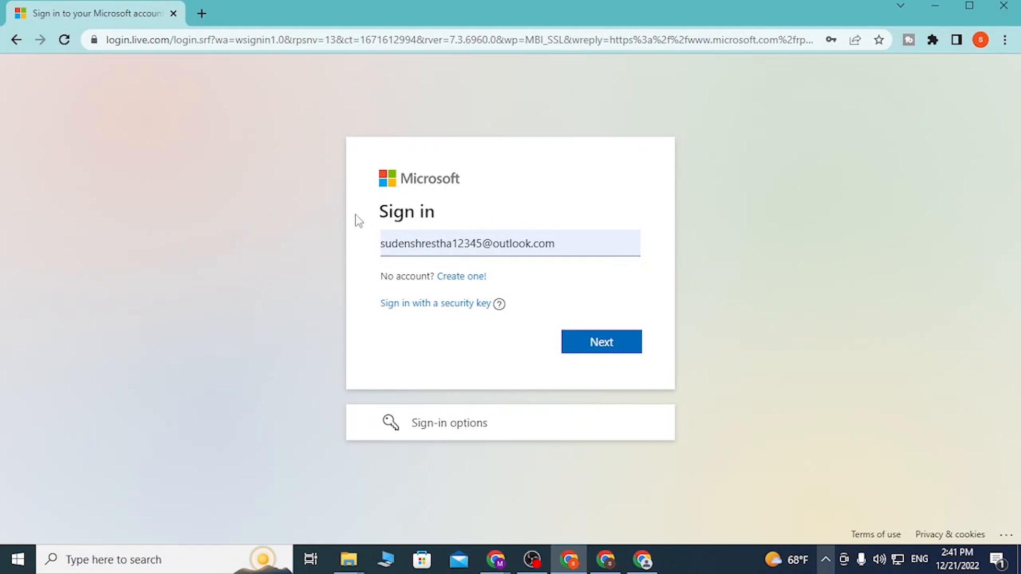
{"action": "mouse_move", "coordinate": [607, 234]}
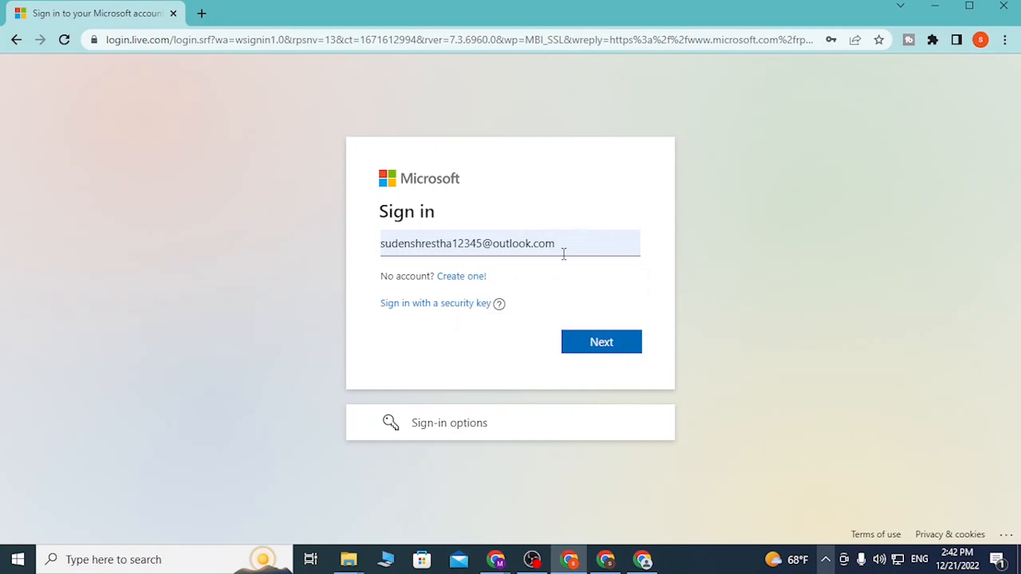
{"action": "mouse_move", "coordinate": [337, 245]}
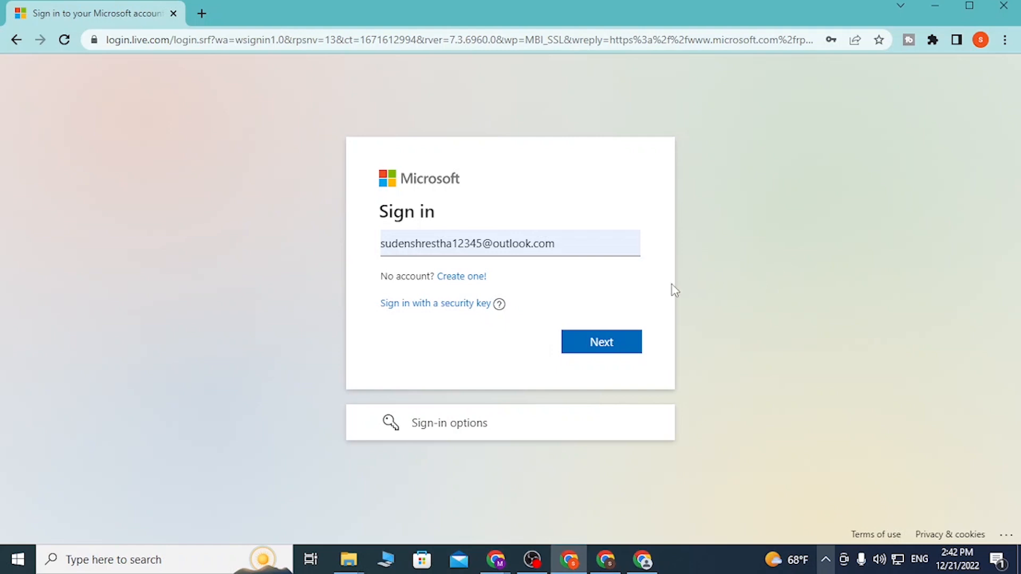
{"action": "mouse_move", "coordinate": [536, 288]}
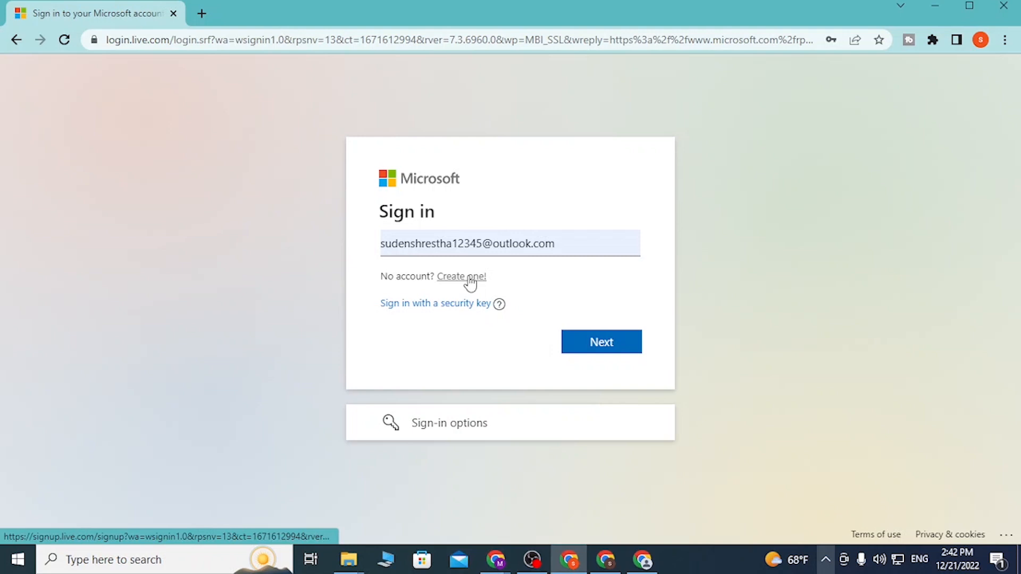
{"action": "mouse_move", "coordinate": [637, 273]}
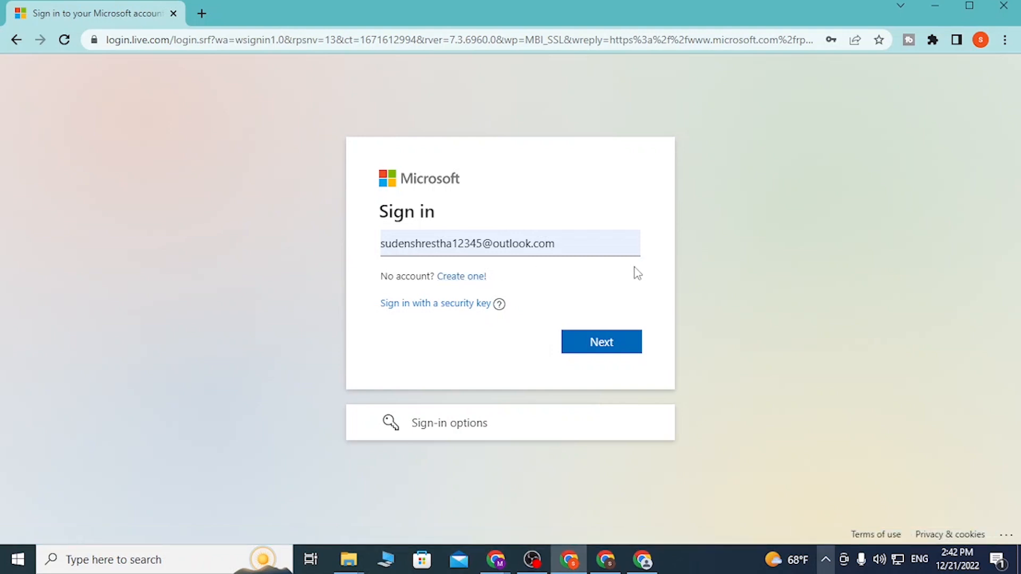
{"action": "left_click", "coordinate": [600, 341]}
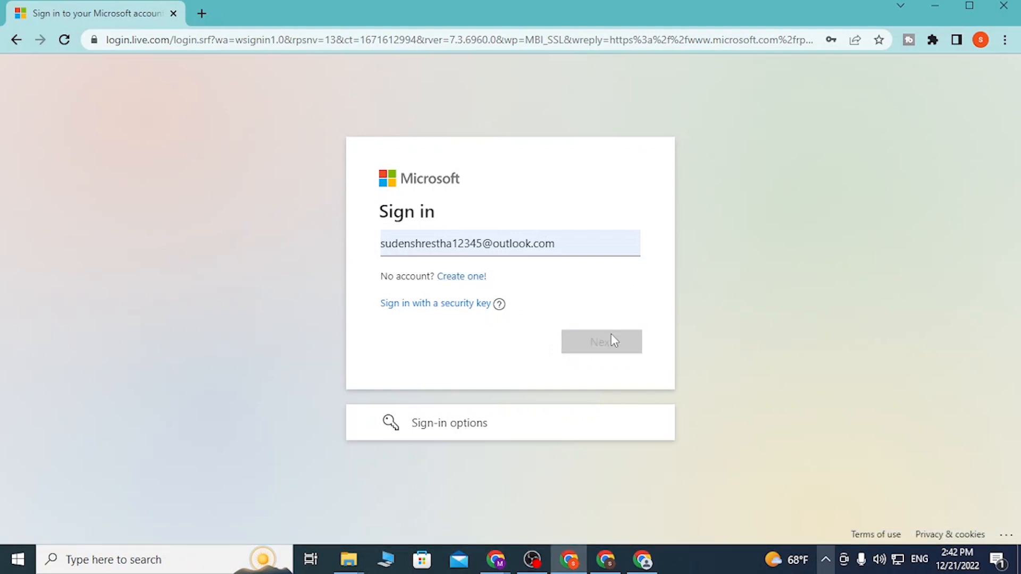
Enter the account password and sign in, reaching the 'Stay signed in?' prompt.
{"action": "left_click", "coordinate": [600, 341]}
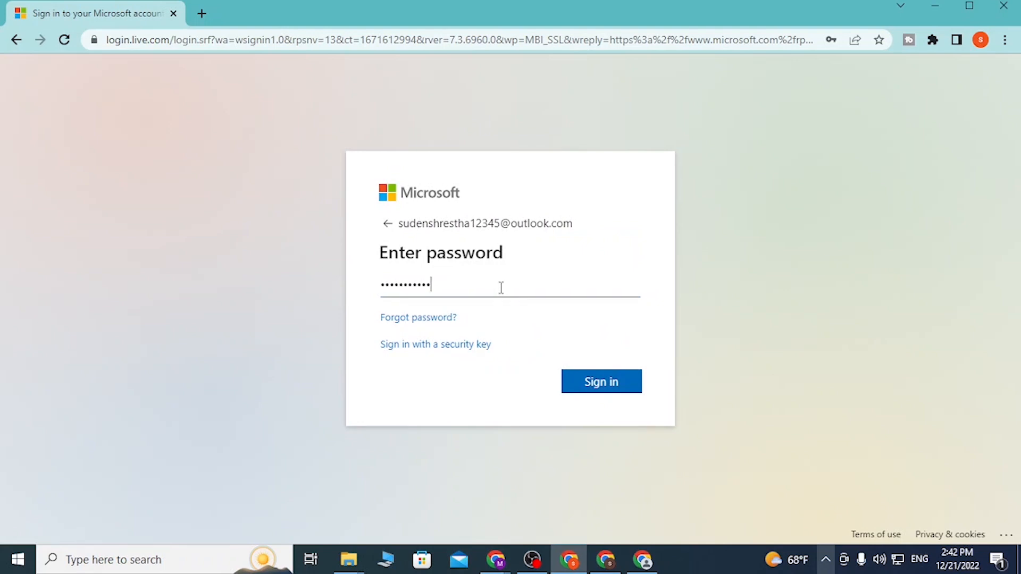
{"action": "mouse_move", "coordinate": [556, 228]}
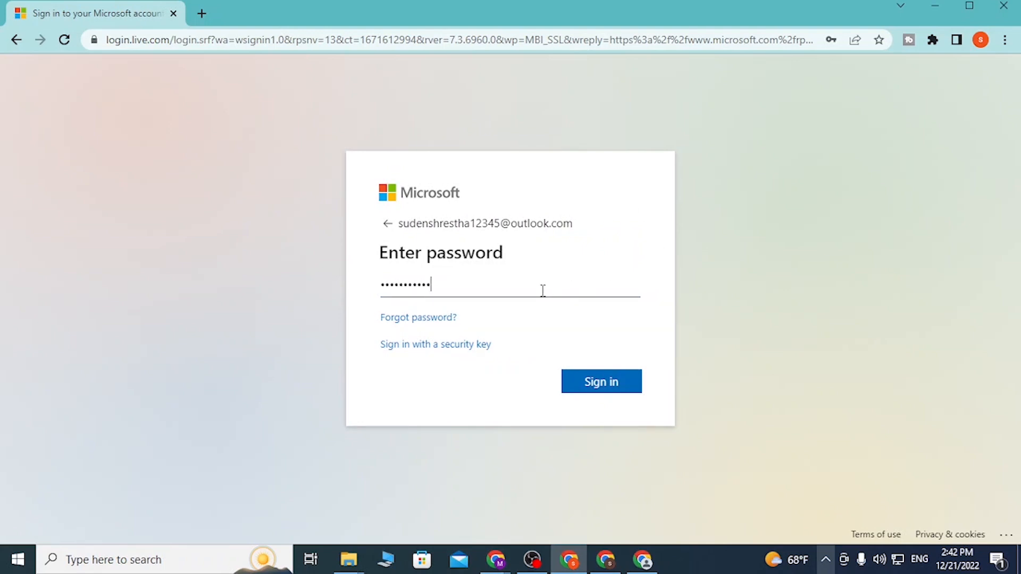
{"action": "mouse_move", "coordinate": [418, 318]}
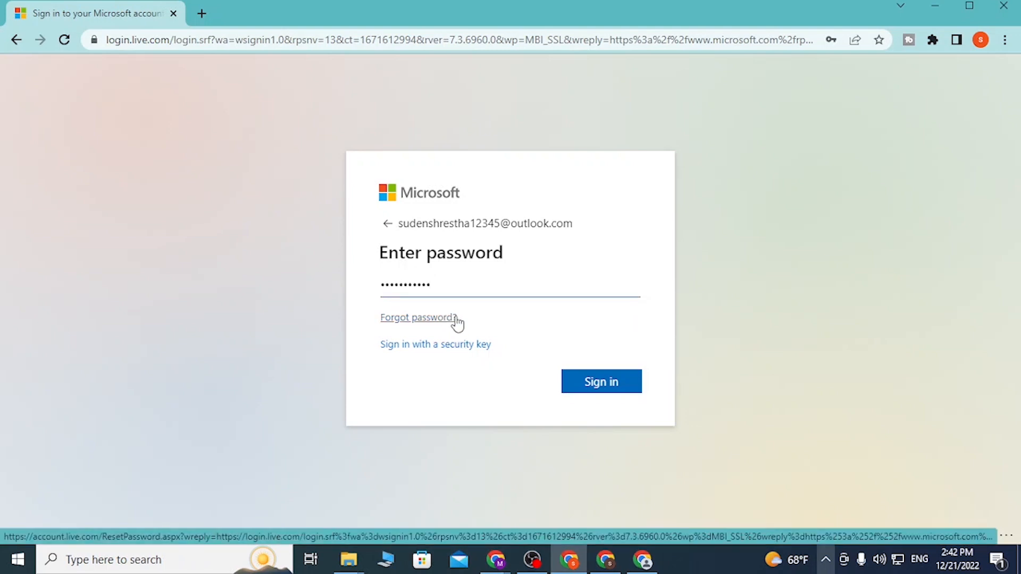
{"action": "mouse_move", "coordinate": [435, 345]}
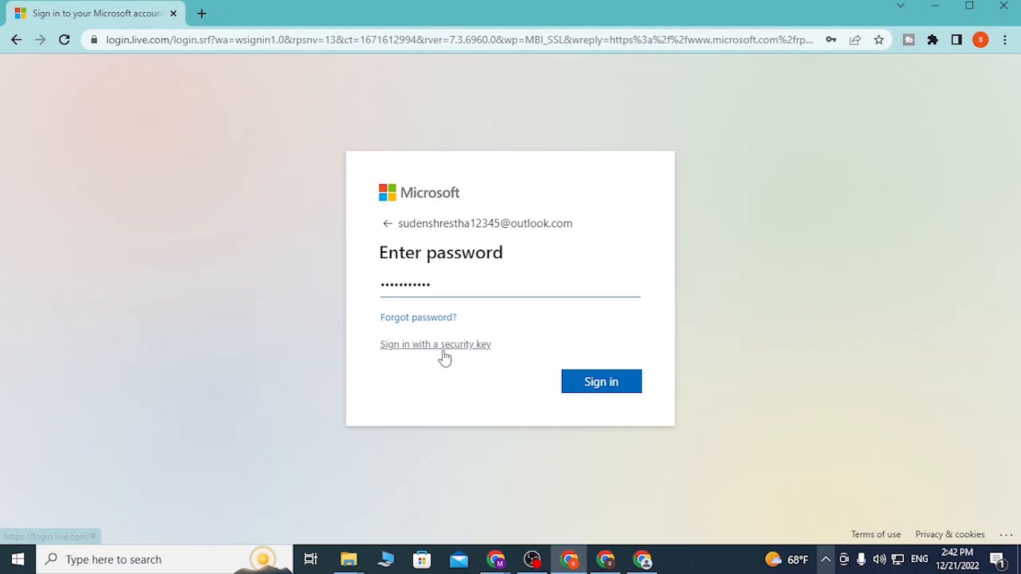
{"action": "mouse_move", "coordinate": [449, 346]}
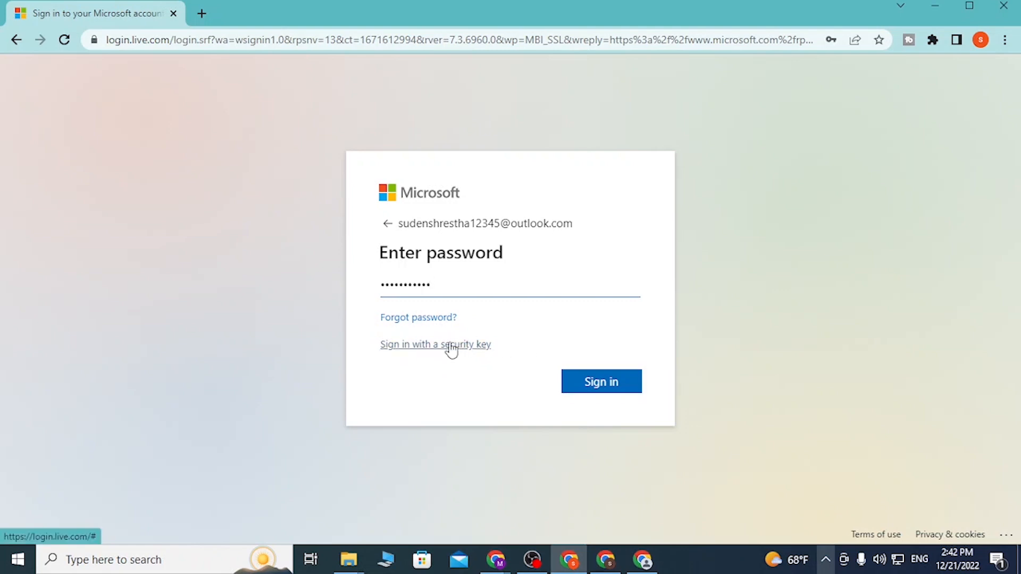
{"action": "mouse_move", "coordinate": [600, 382]}
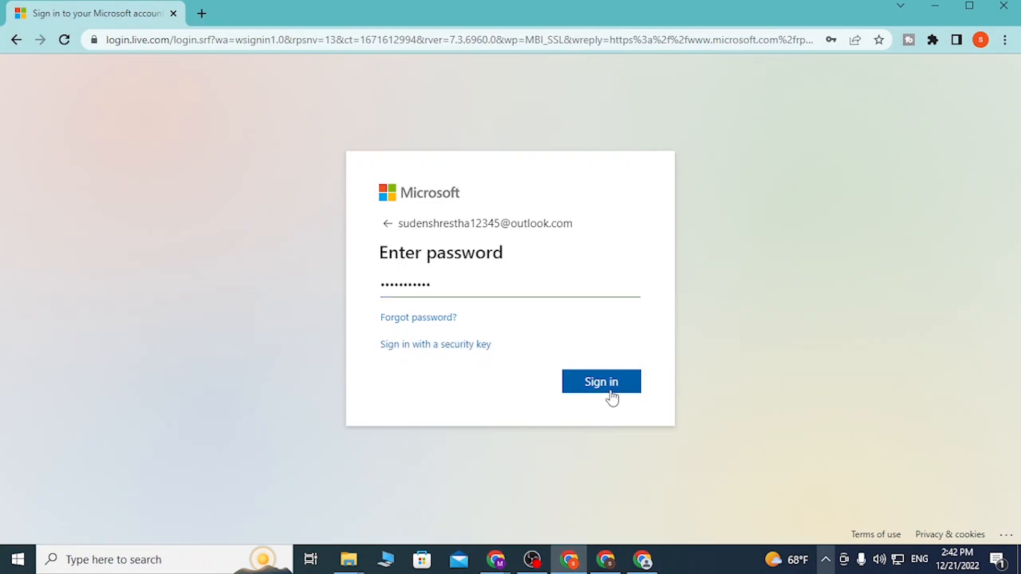
{"action": "left_click", "coordinate": [600, 382]}
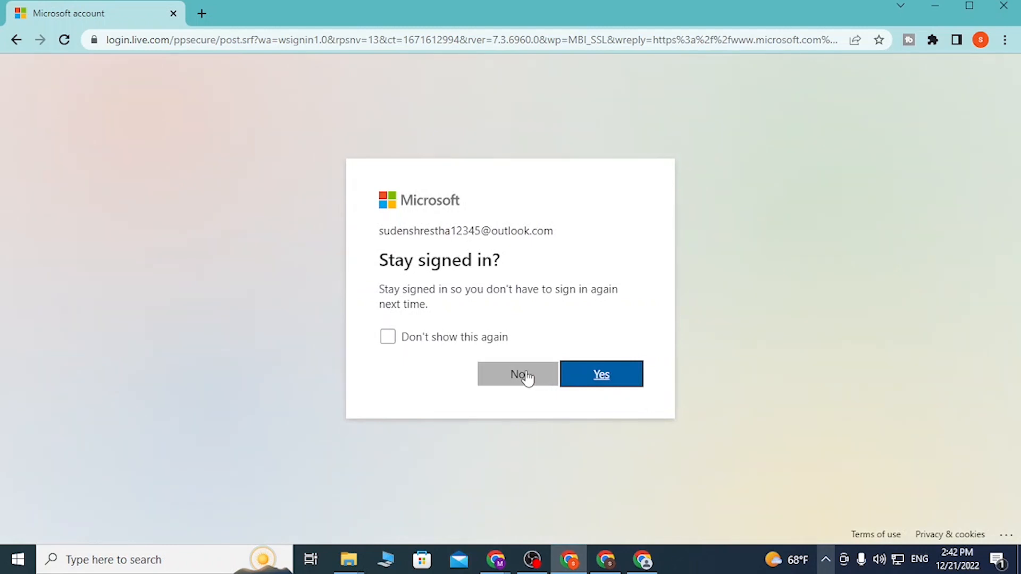
Decline staying signed in and return to the Microsoft site signed in.
{"action": "left_click", "coordinate": [517, 373]}
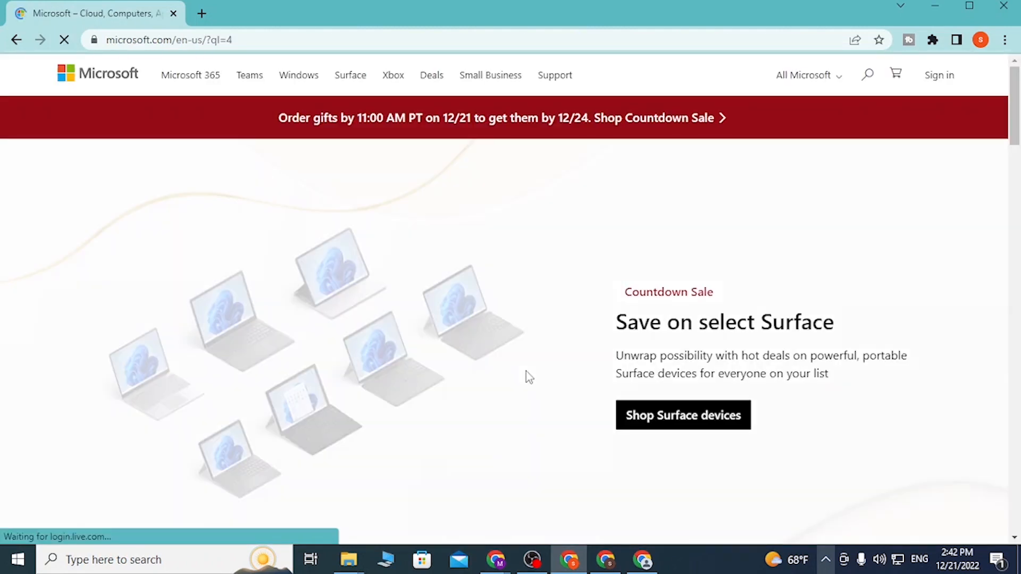
{"action": "left_click", "coordinate": [938, 74]}
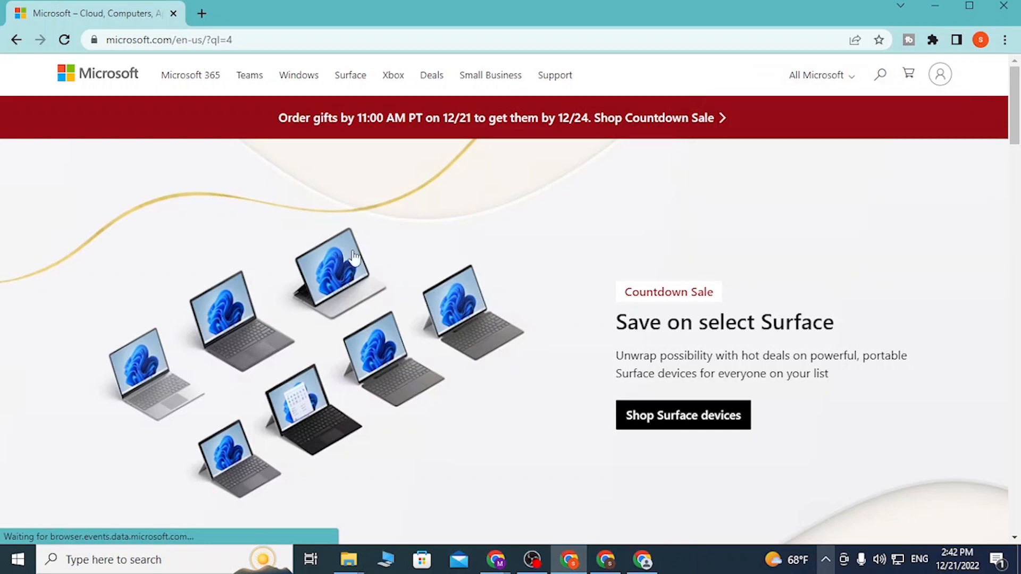
Open the Surface deals page and show the signed-in account's profile panel.
{"action": "left_click", "coordinate": [682, 415]}
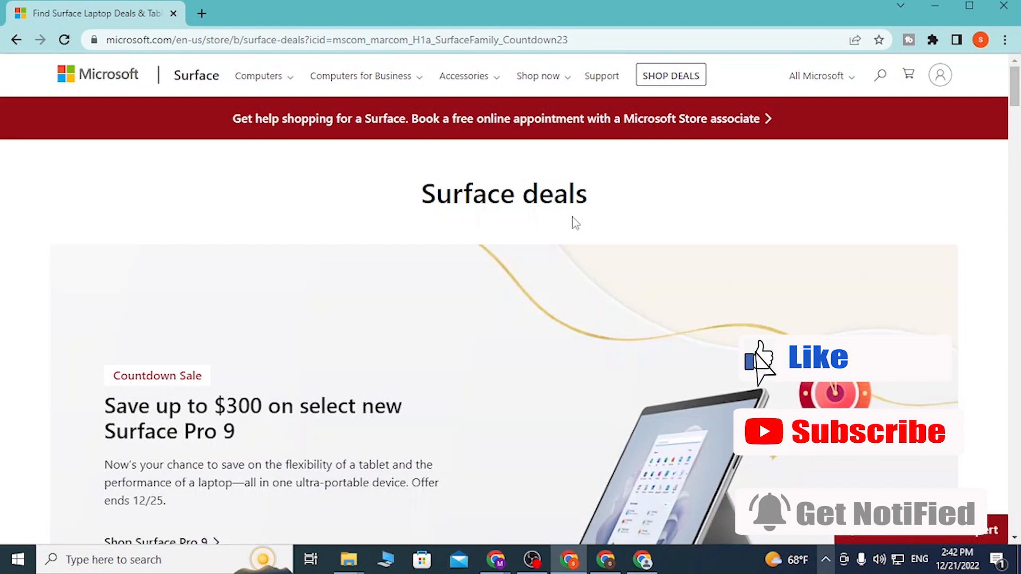
{"action": "left_click", "coordinate": [940, 74]}
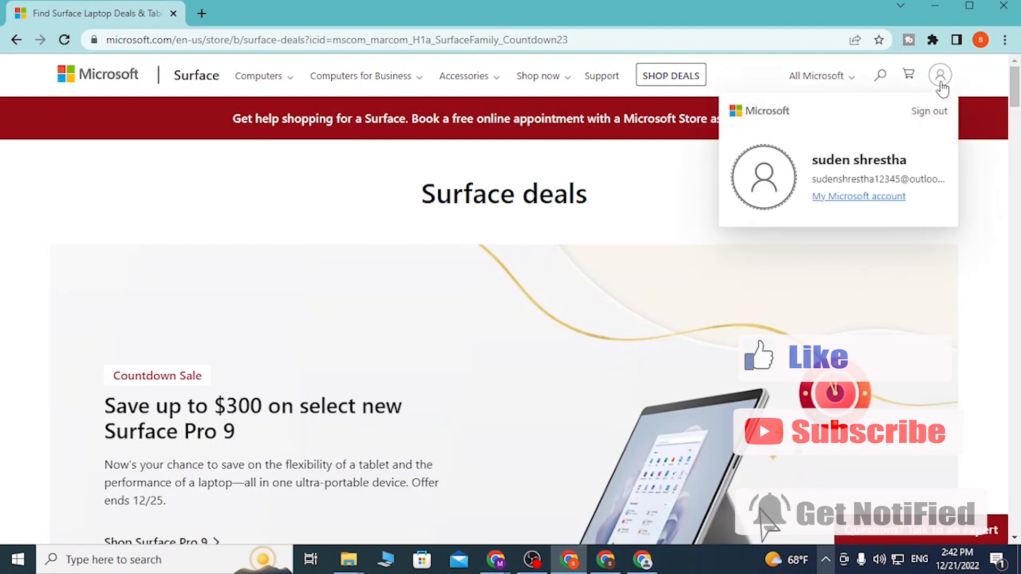